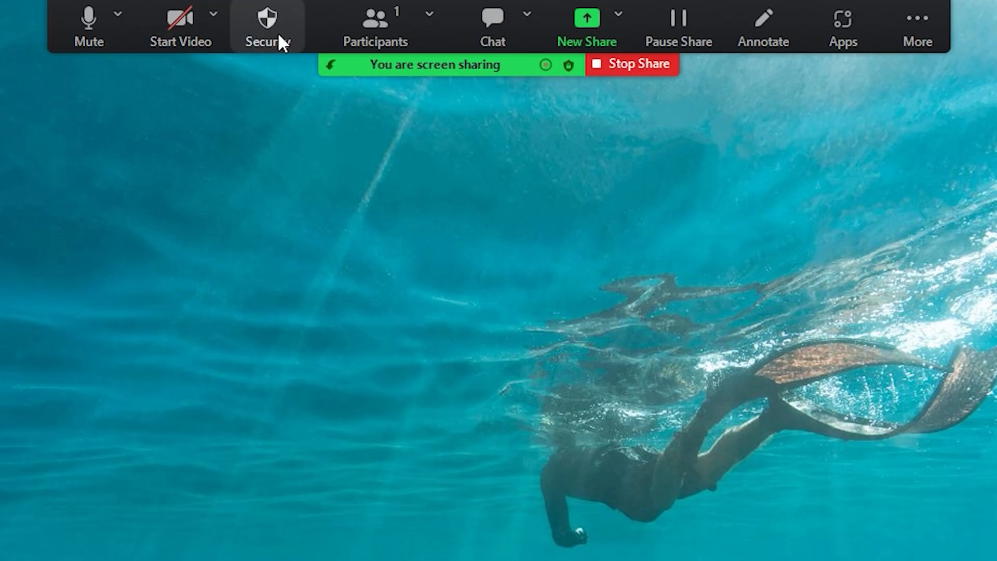
Record the Asus ROG Phone 6 Pro review page with the Capture widget, scrolling the article, then stop.
click(762, 25)
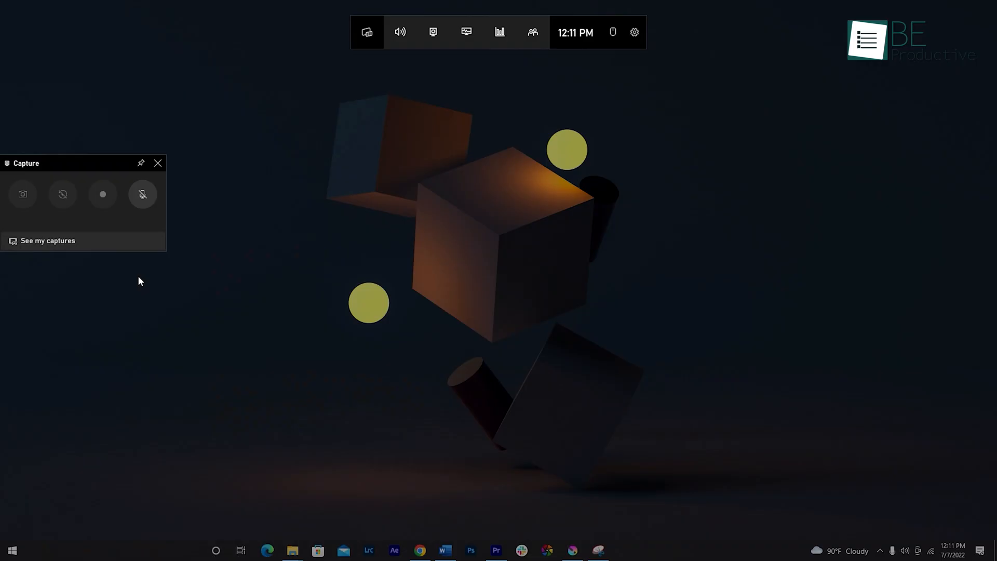
click(433, 32)
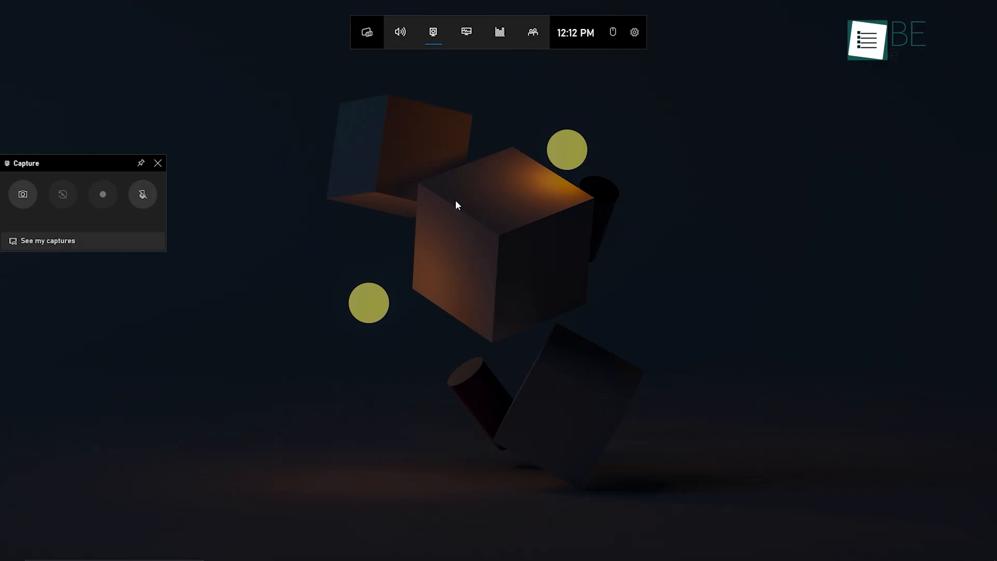
click(433, 33)
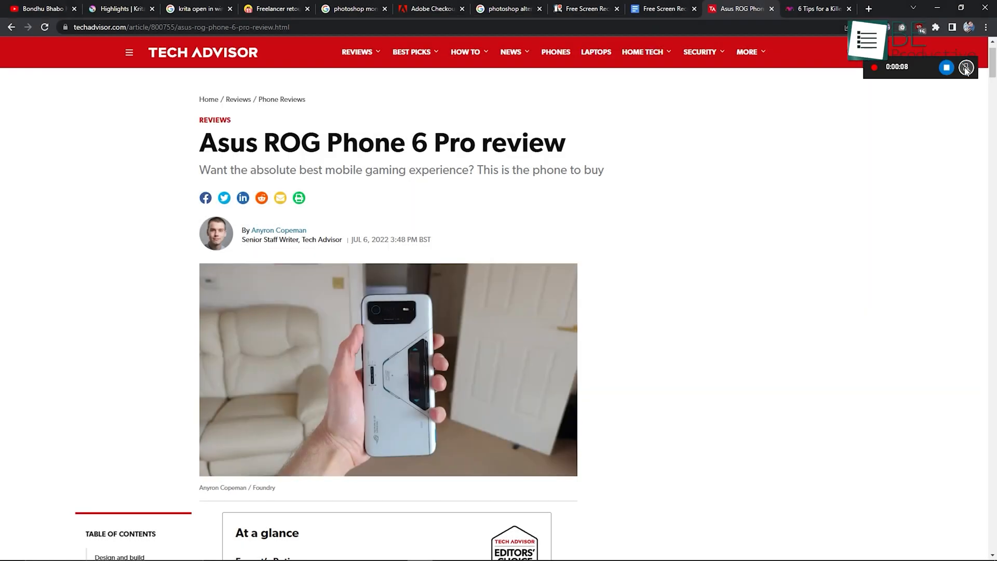
scroll(down, 3)
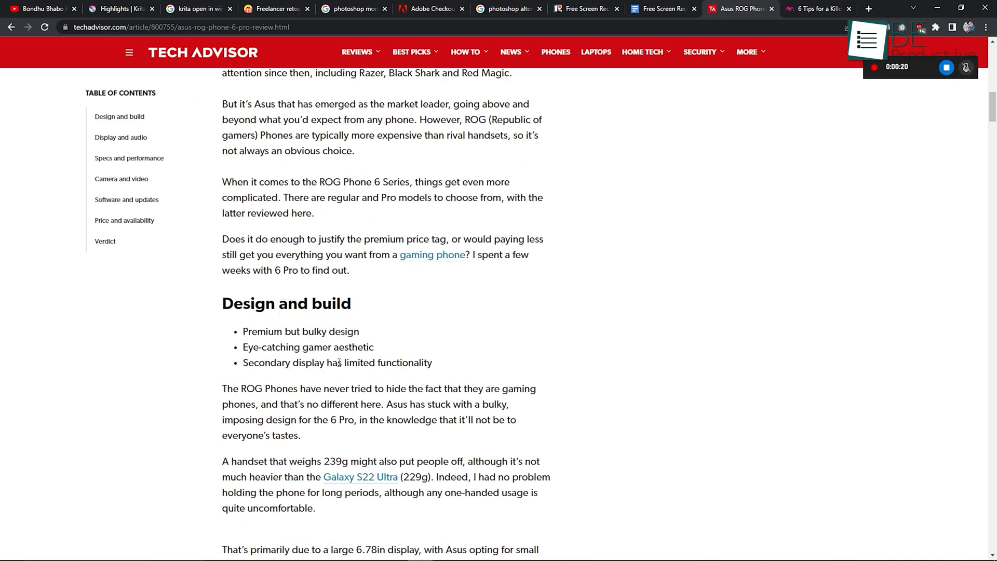
scroll(up, 3)
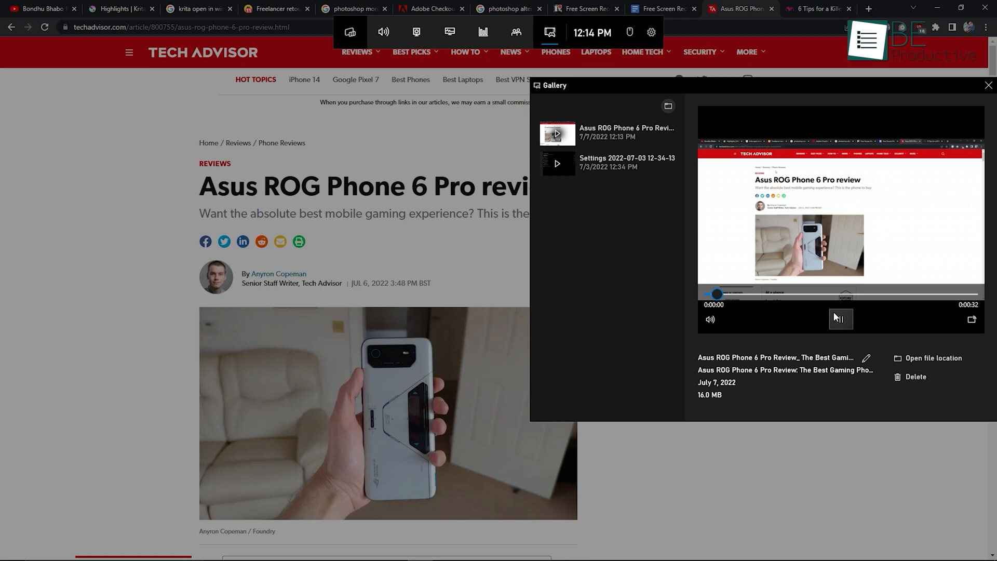
Search 'game bar' and review the Gaming > Captures recording length, audio and frame rate options.
text(game bar)
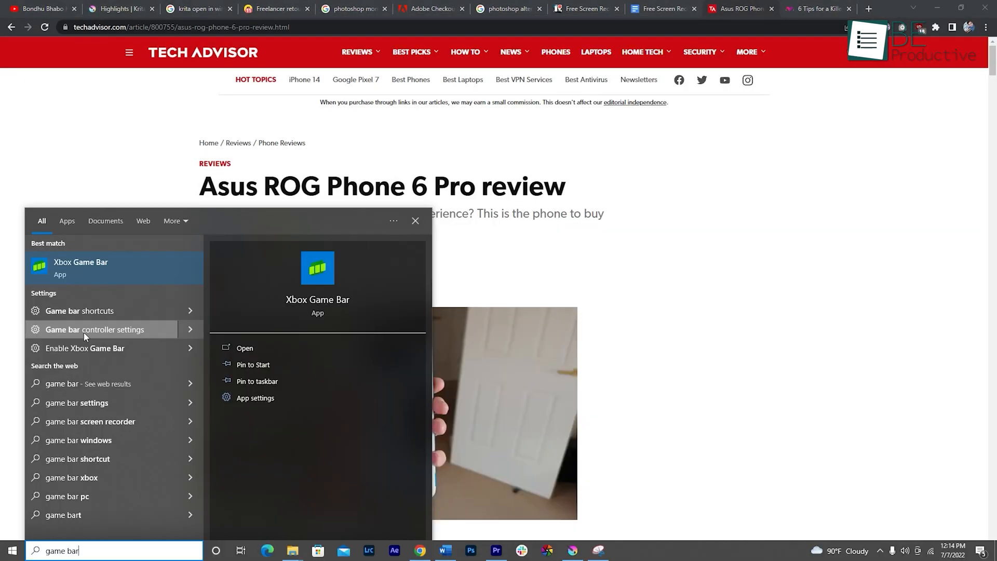
click(95, 329)
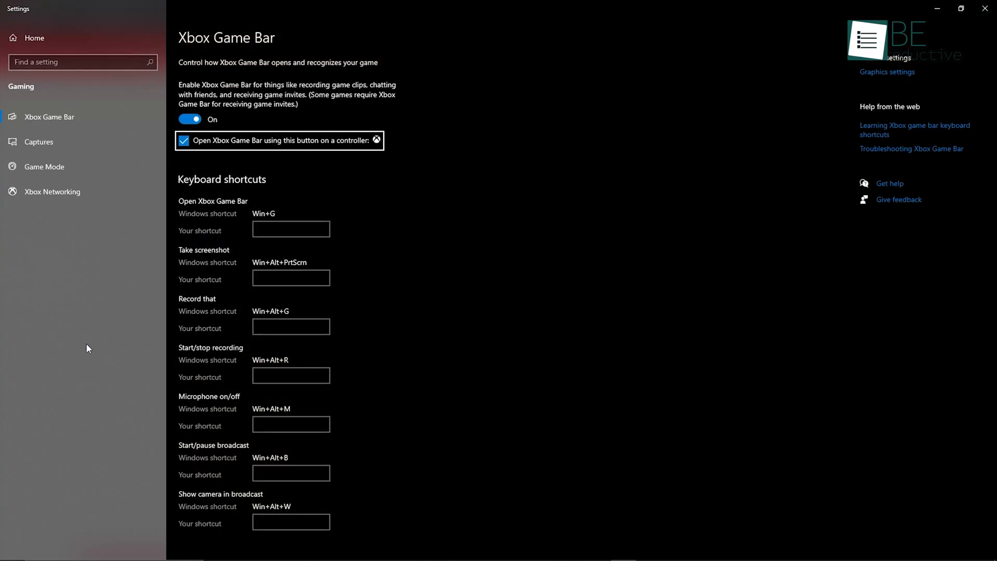
click(39, 141)
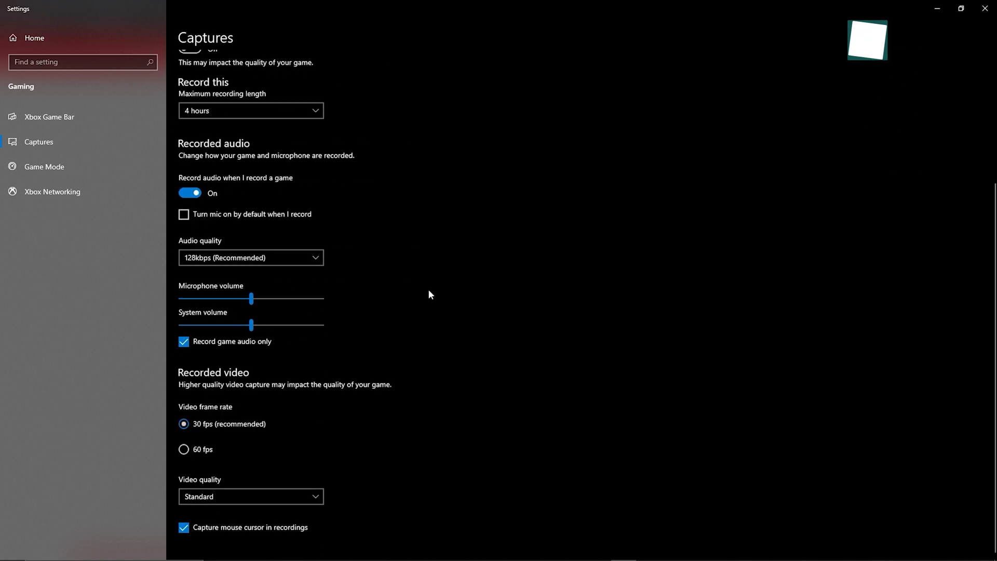
click(250, 257)
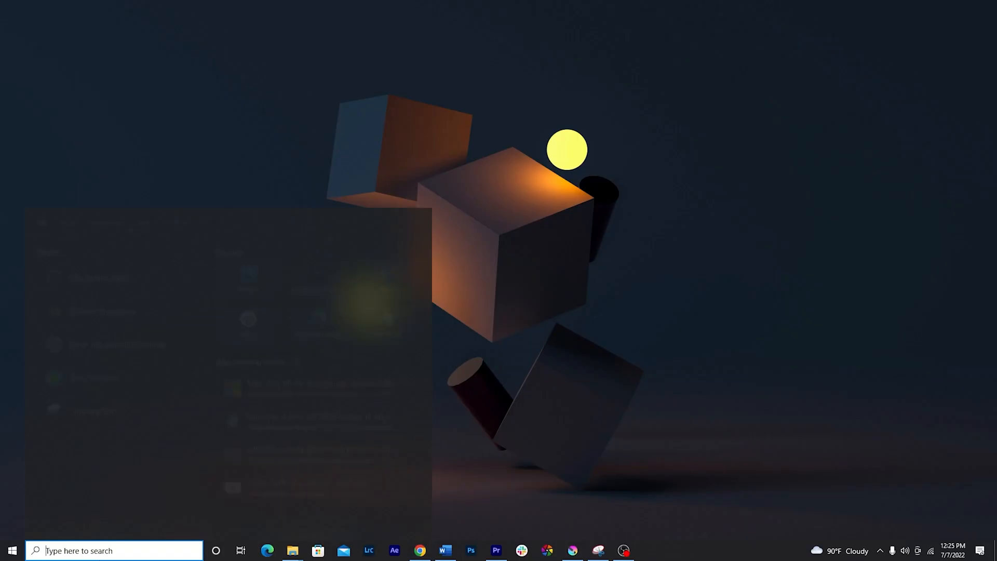
In the GeForce overlay's record settings, choose 2160p 4K resolution, save it and show the gallery.
text(geforce Experience)
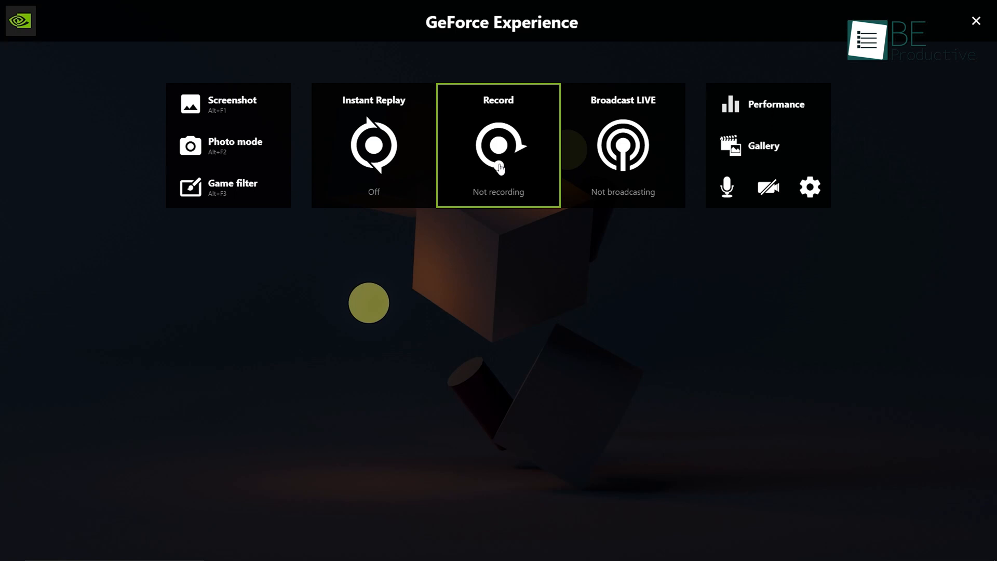
click(497, 144)
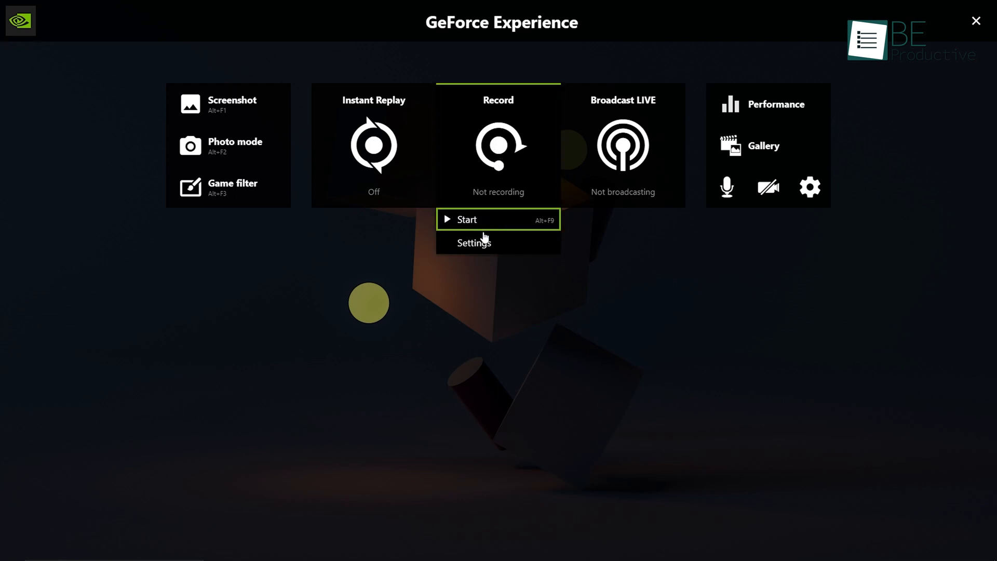
click(473, 242)
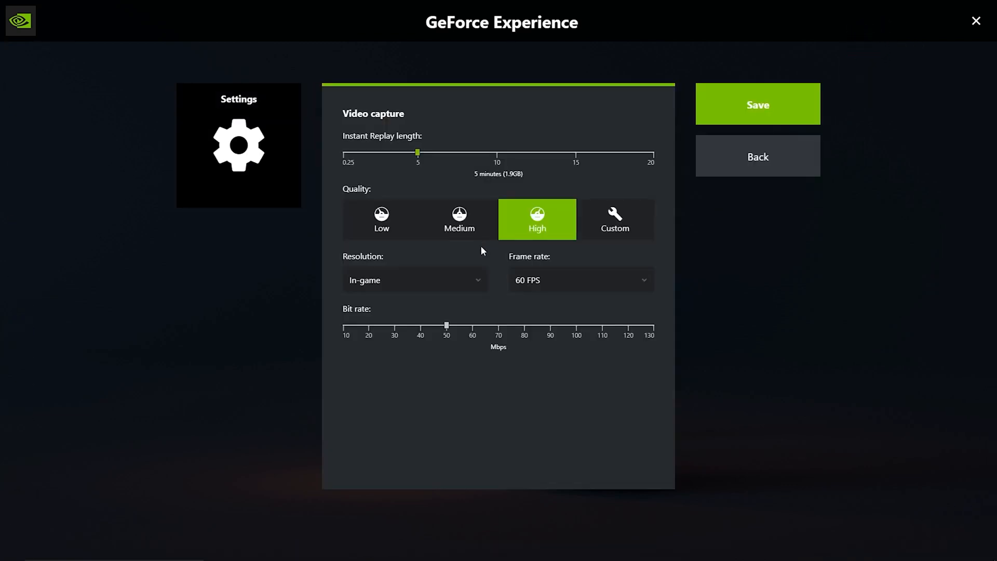
click(415, 279)
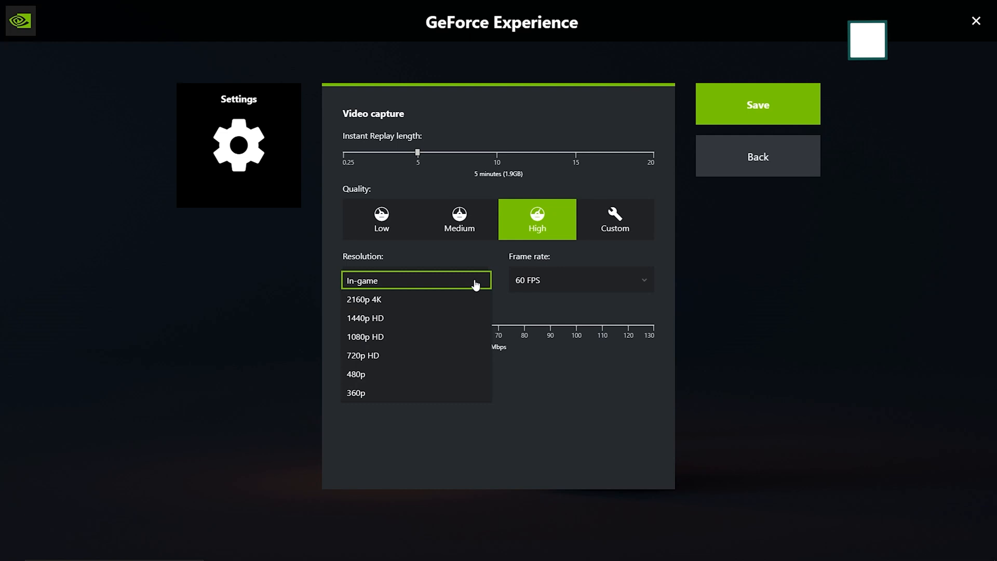
click(365, 299)
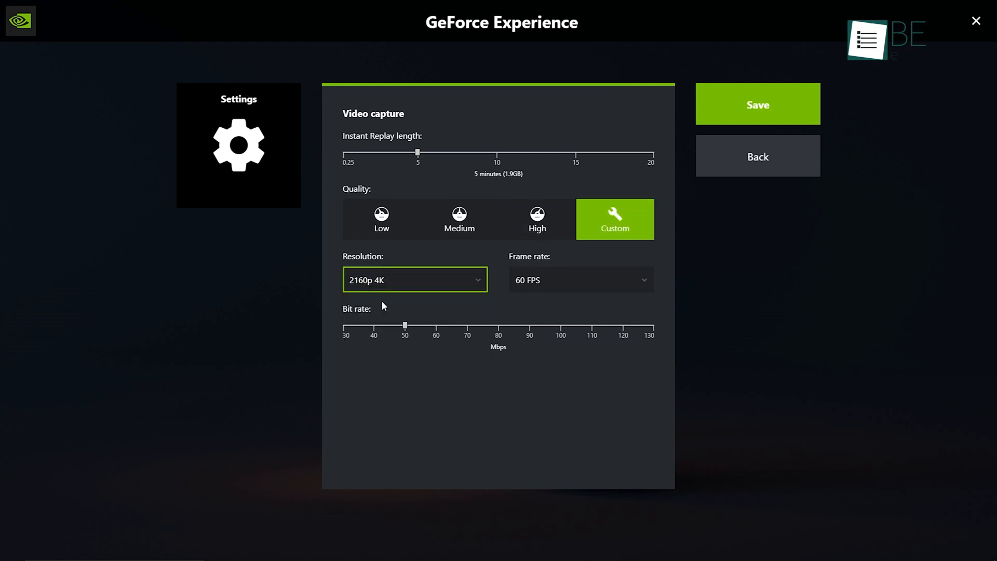
click(757, 154)
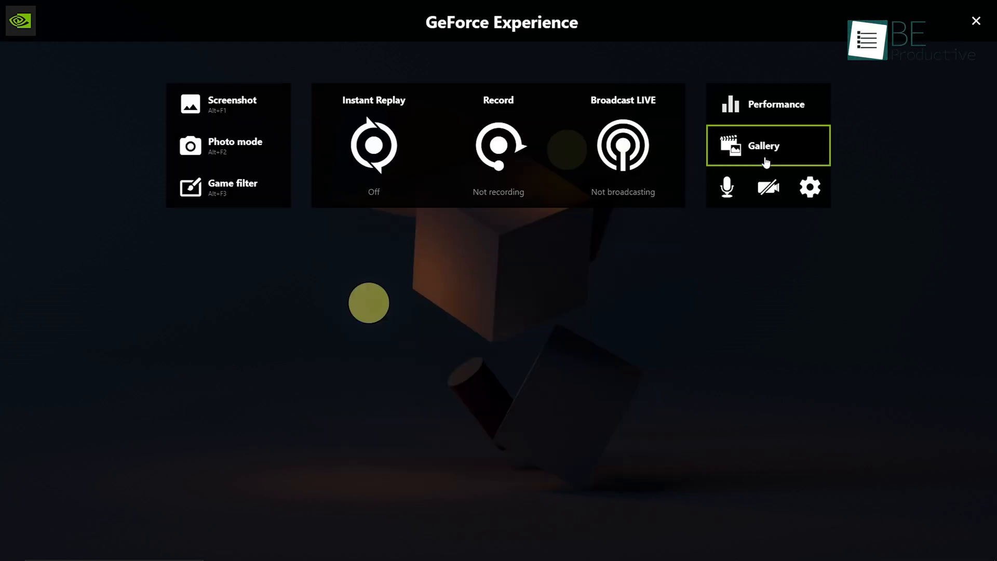
click(726, 186)
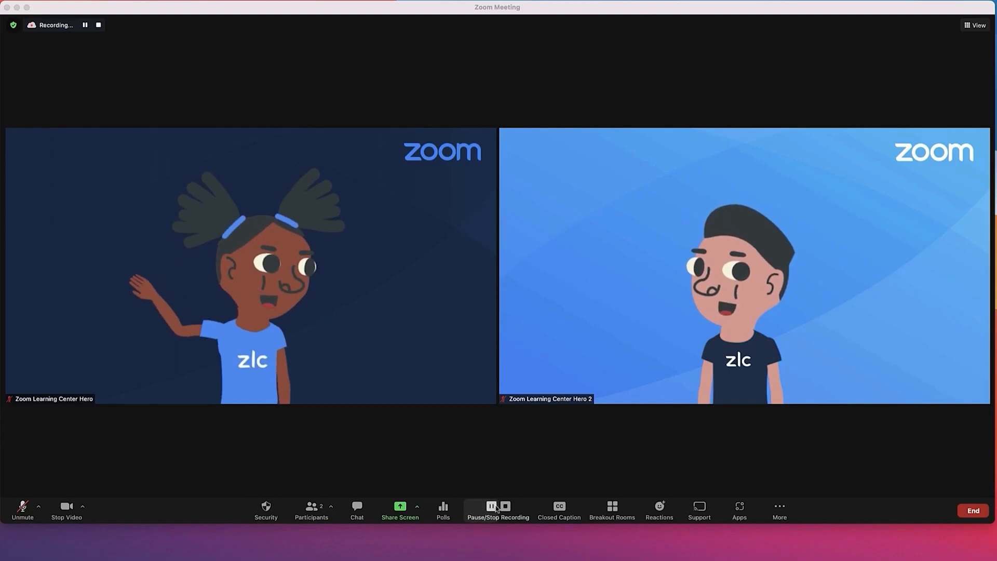
Pause and resume the meeting recording, then stop sharing the annotated screen.
click(491, 511)
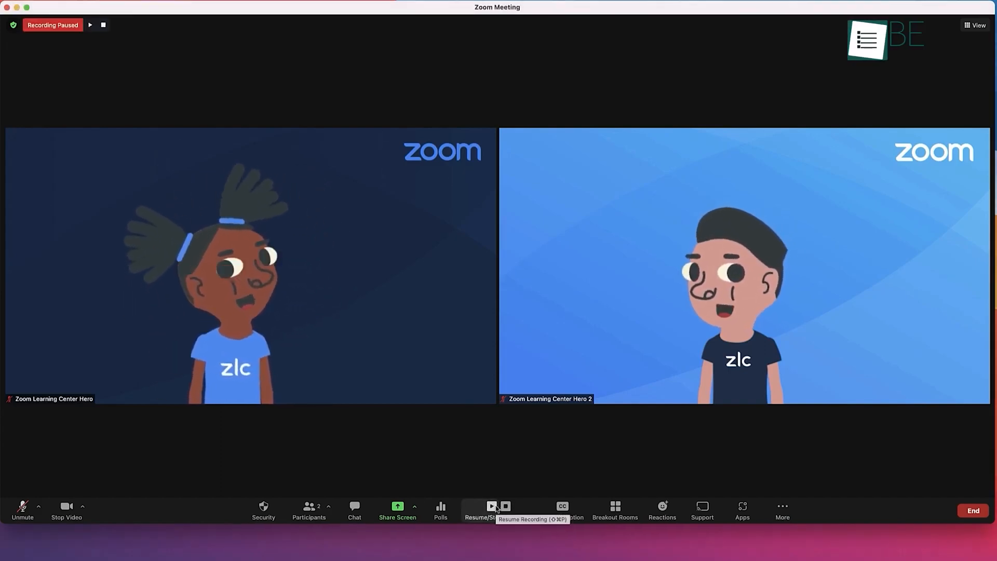
click(396, 510)
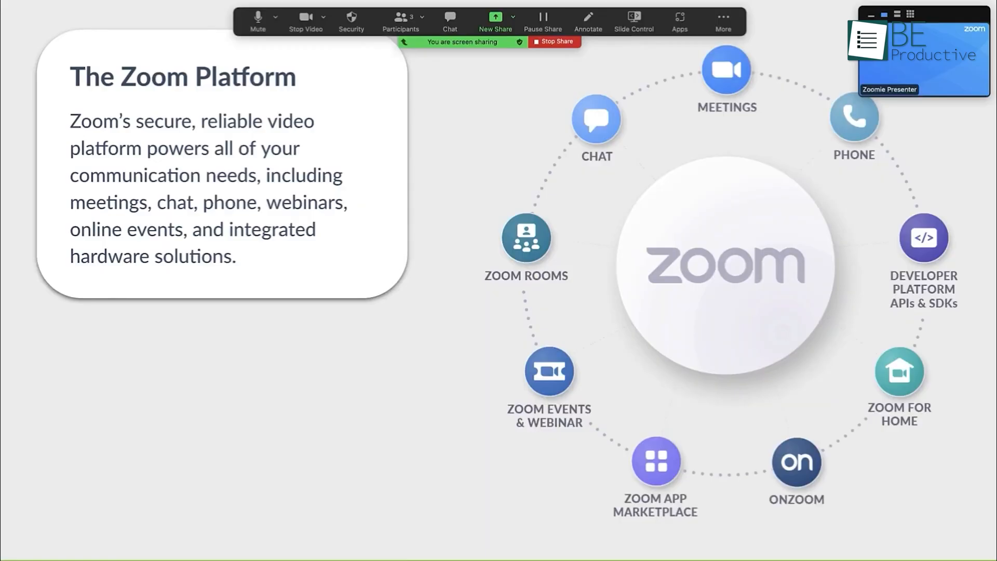
click(587, 21)
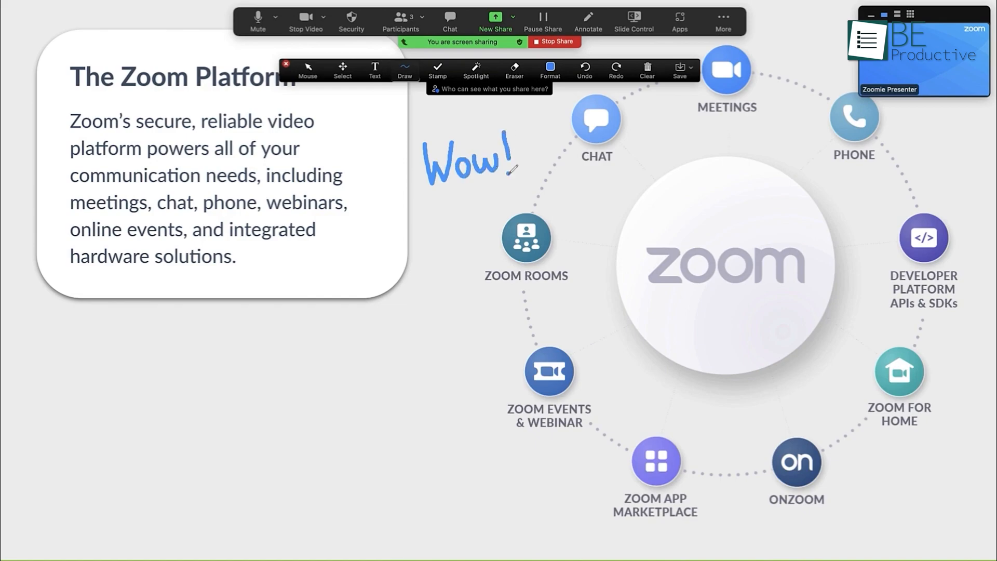
click(552, 42)
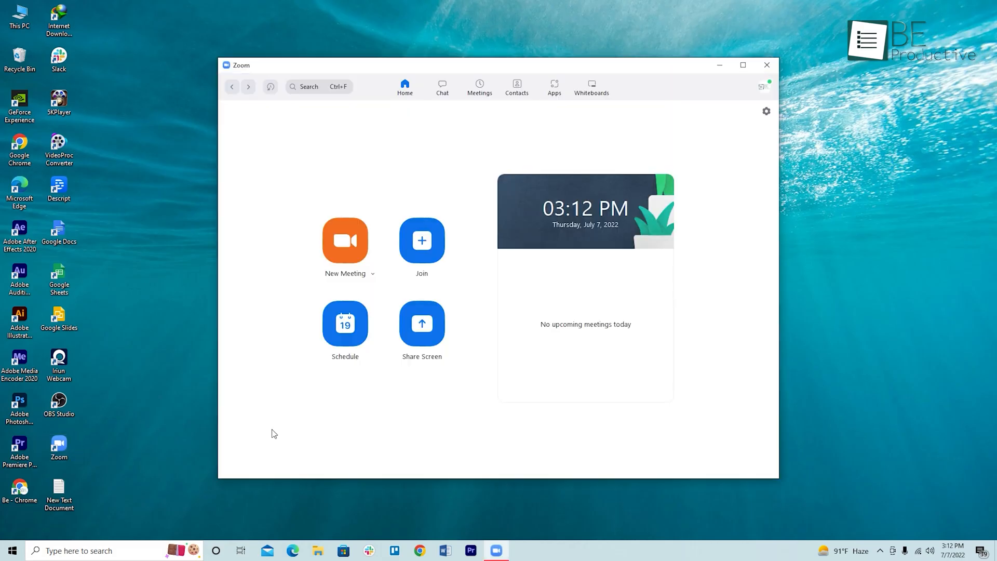
Start a new Zoom meeting, share Screen 2 with annotation tools, then stop the share.
click(344, 240)
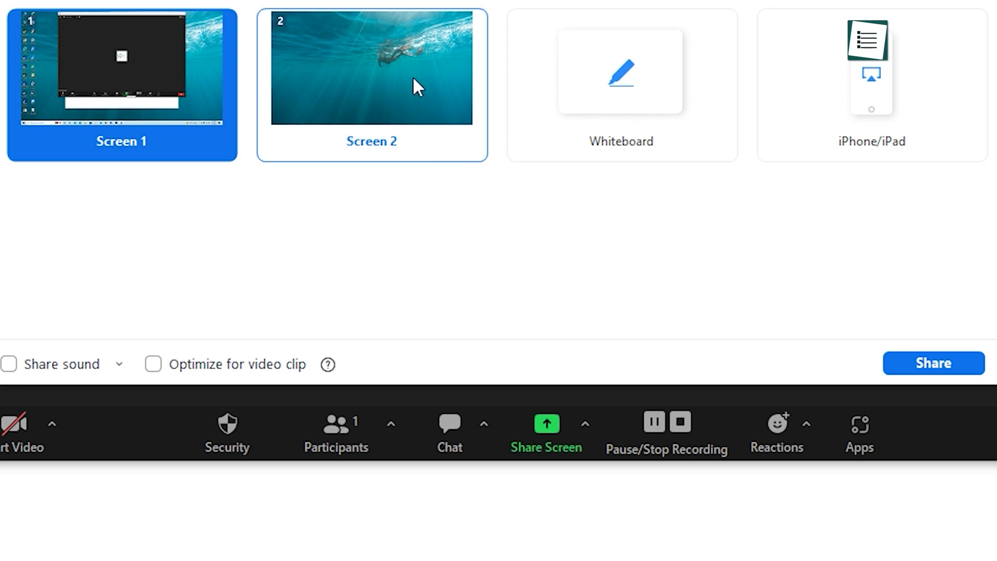
click(933, 363)
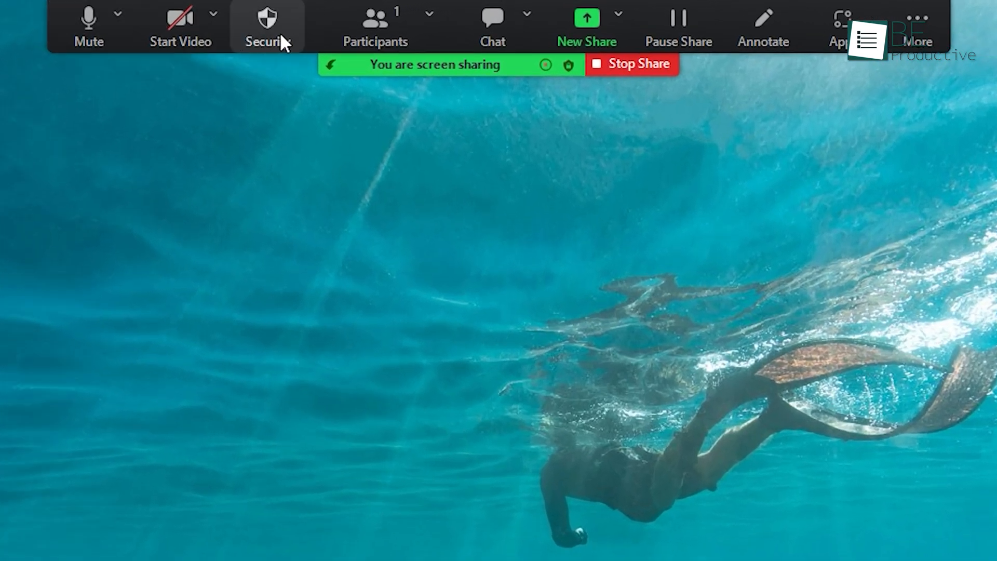
click(762, 24)
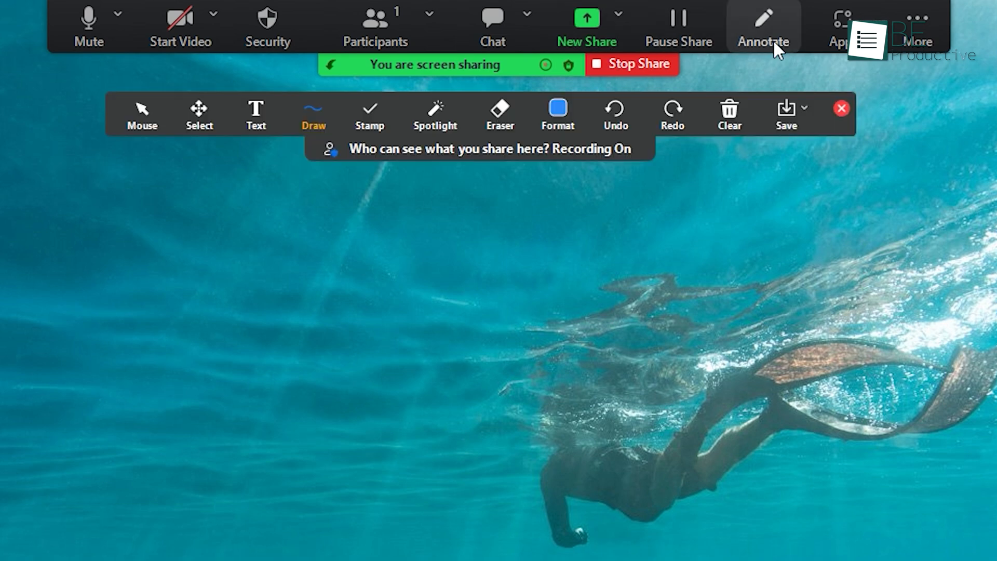
click(141, 114)
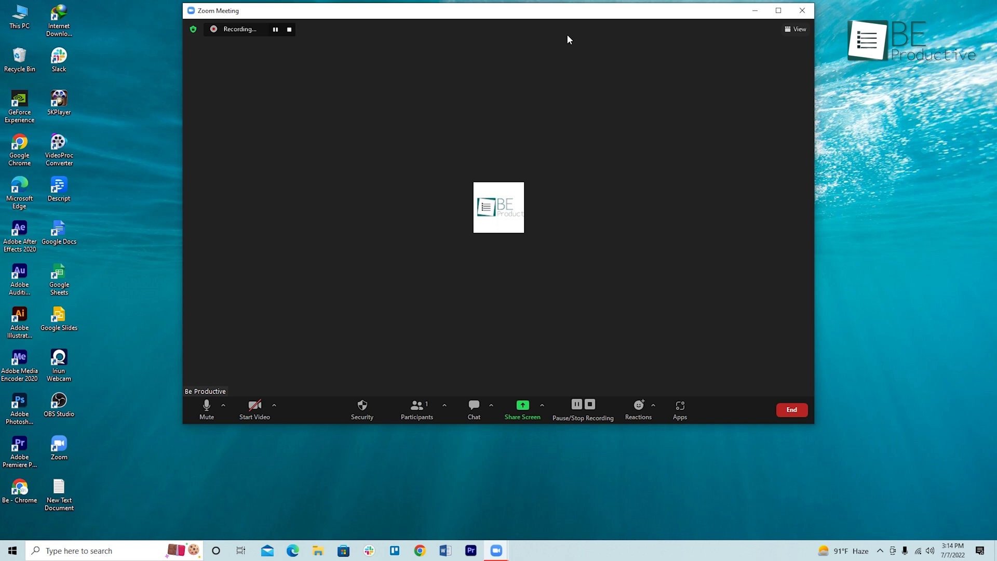
click(791, 409)
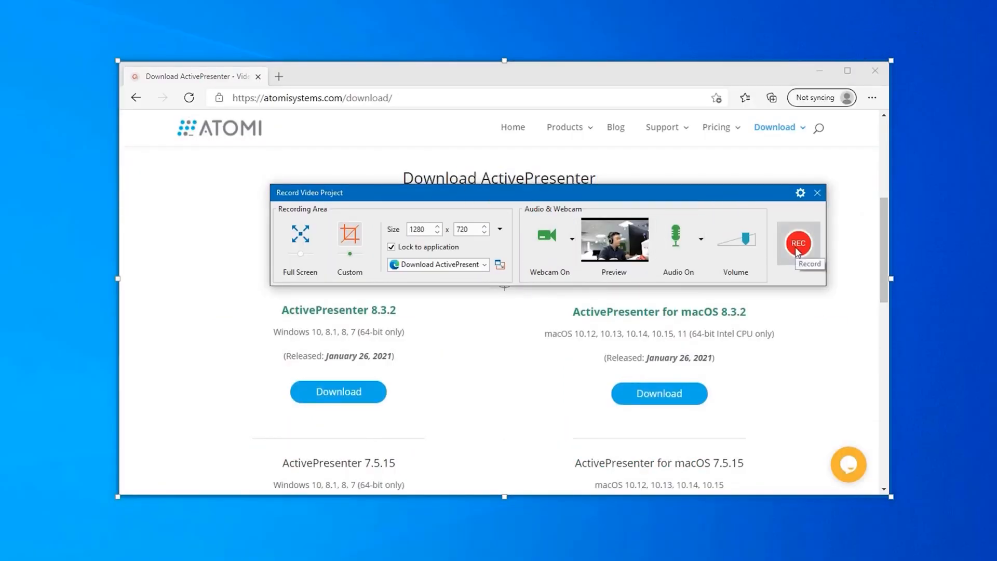
Record the browser page with webcam, insert an icon and text caption, and show Export.
click(797, 243)
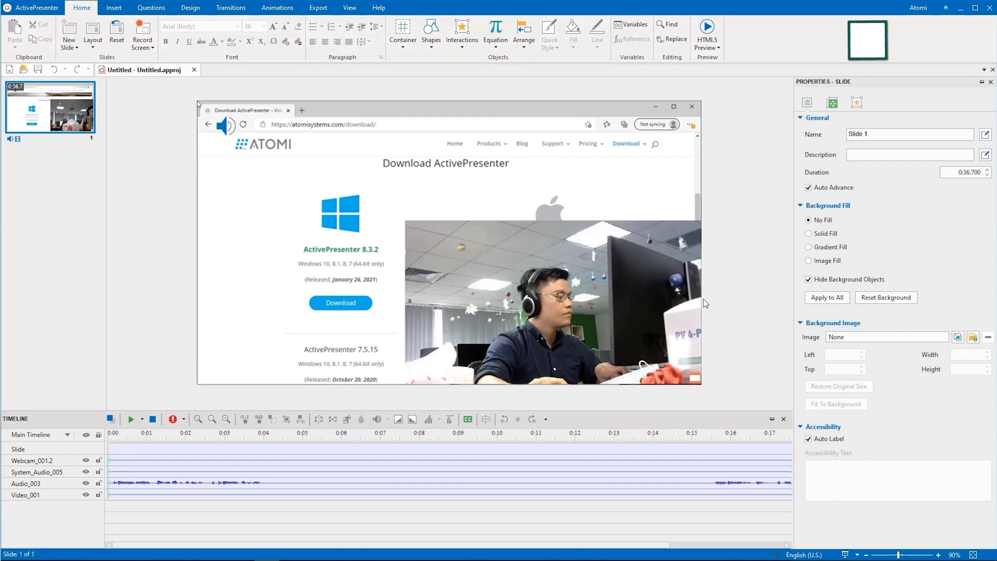
click(552, 302)
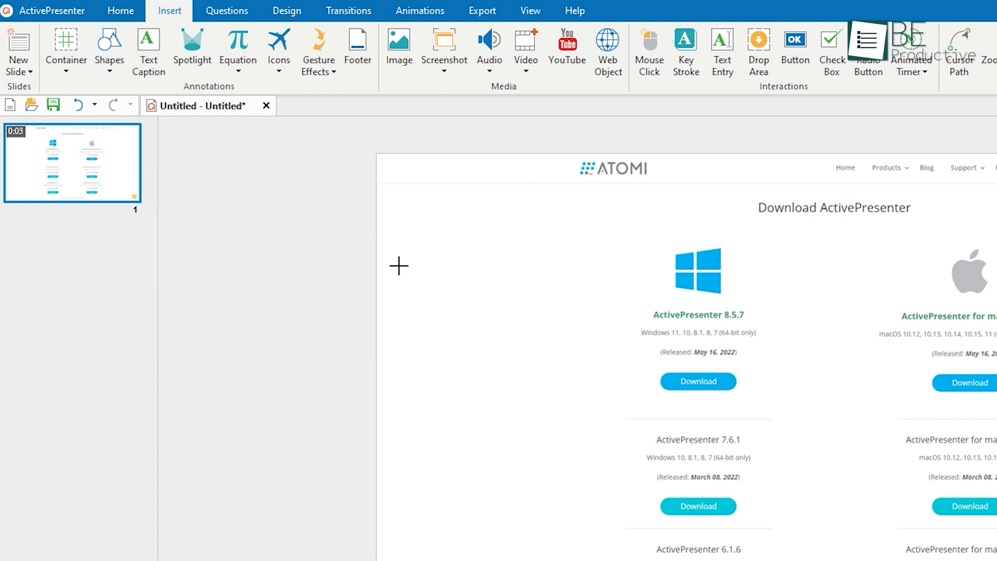
click(278, 46)
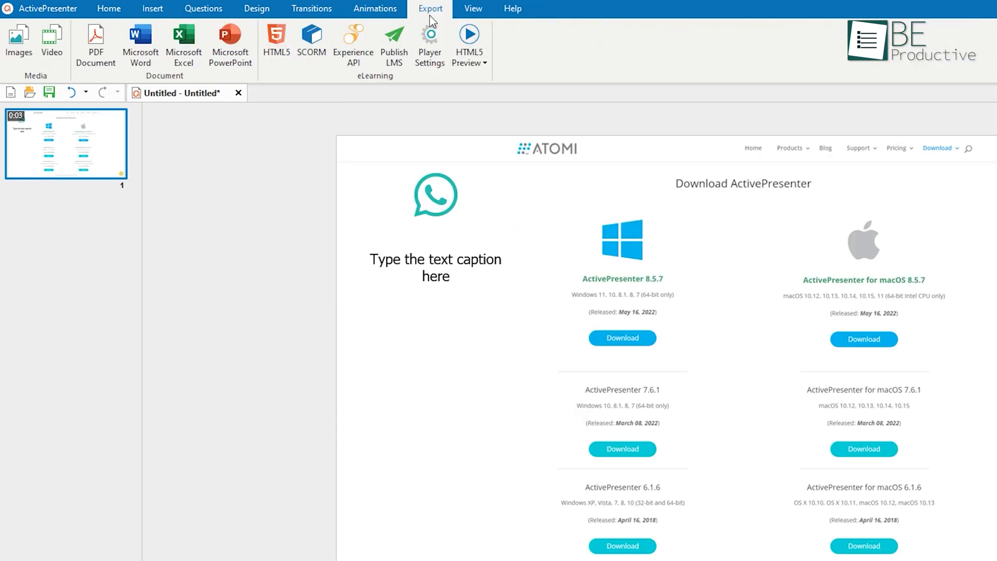
click(51, 41)
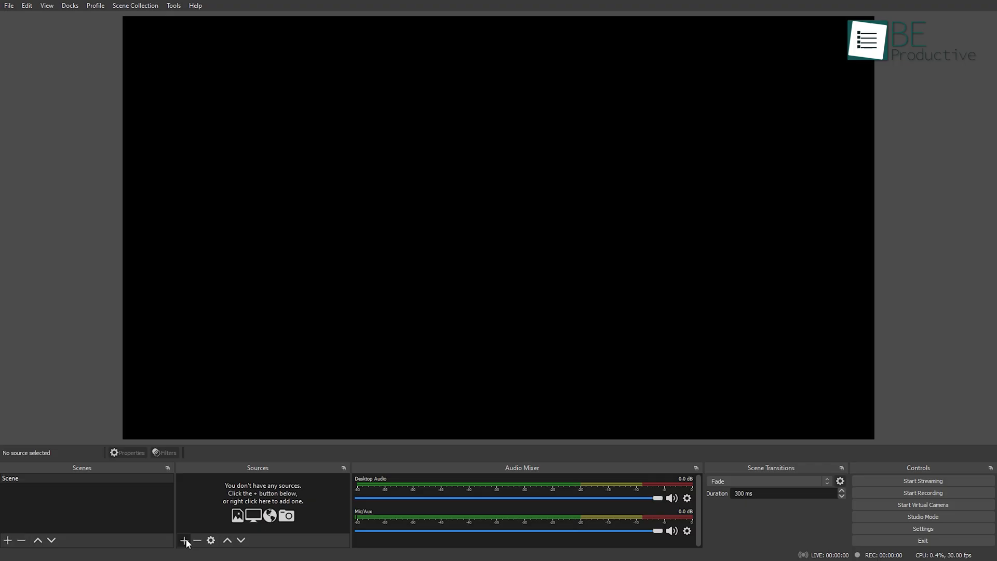
Under Sources, add a first source type to reach the Create/Select Source dialog.
click(184, 540)
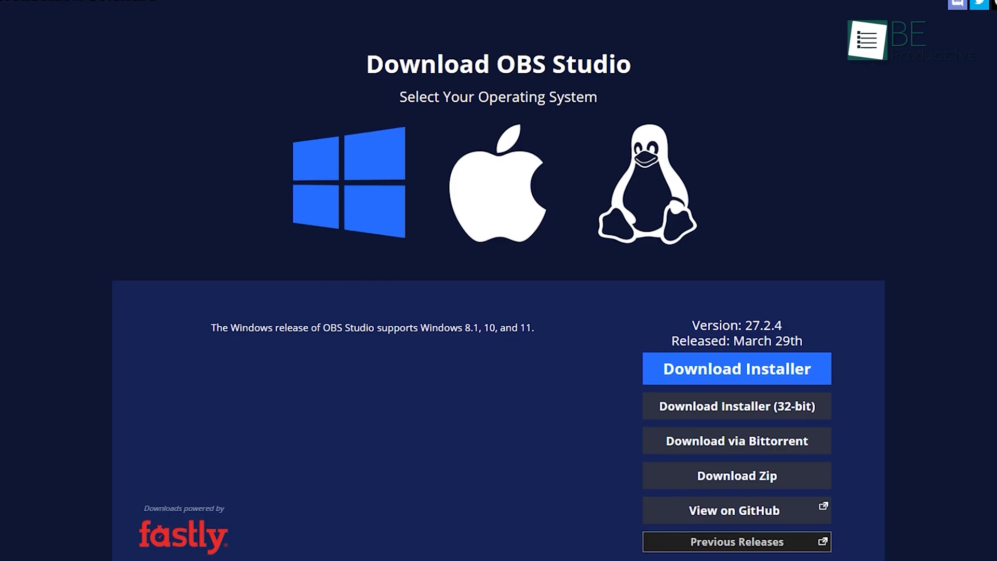
scroll(down, 3)
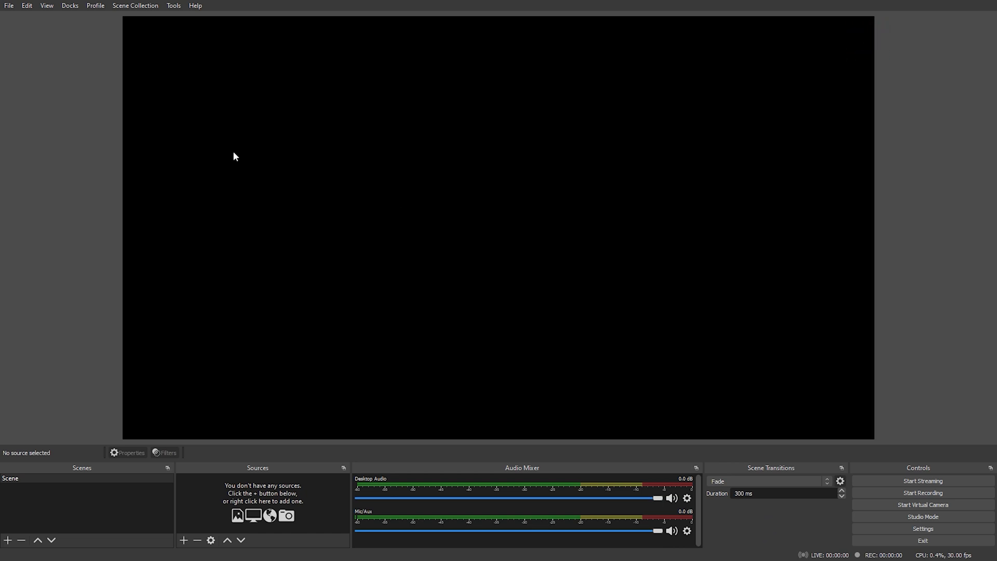
click(921, 528)
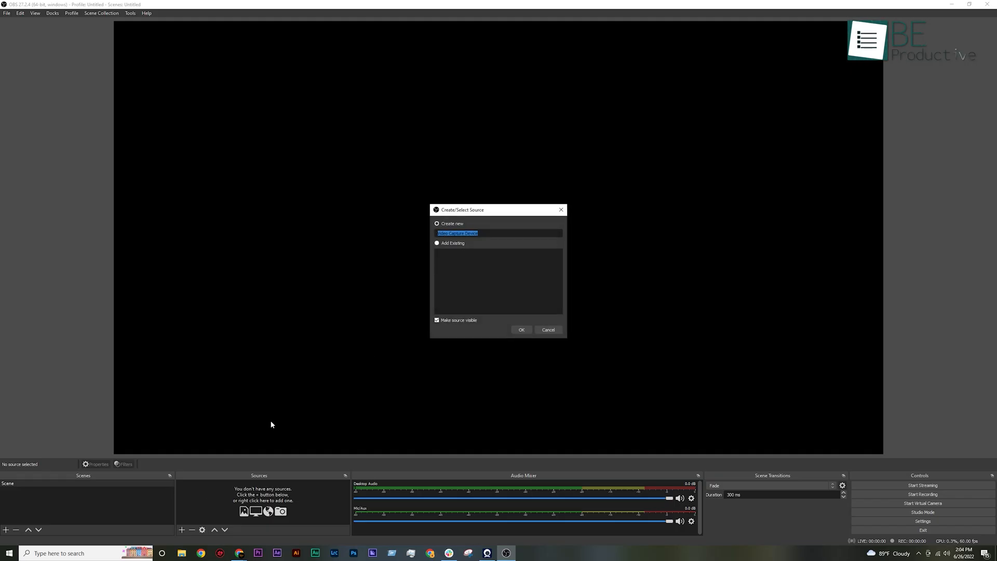
Create the webcam source, resize its image, add a Display Capture, and reopen the source list.
click(520, 329)
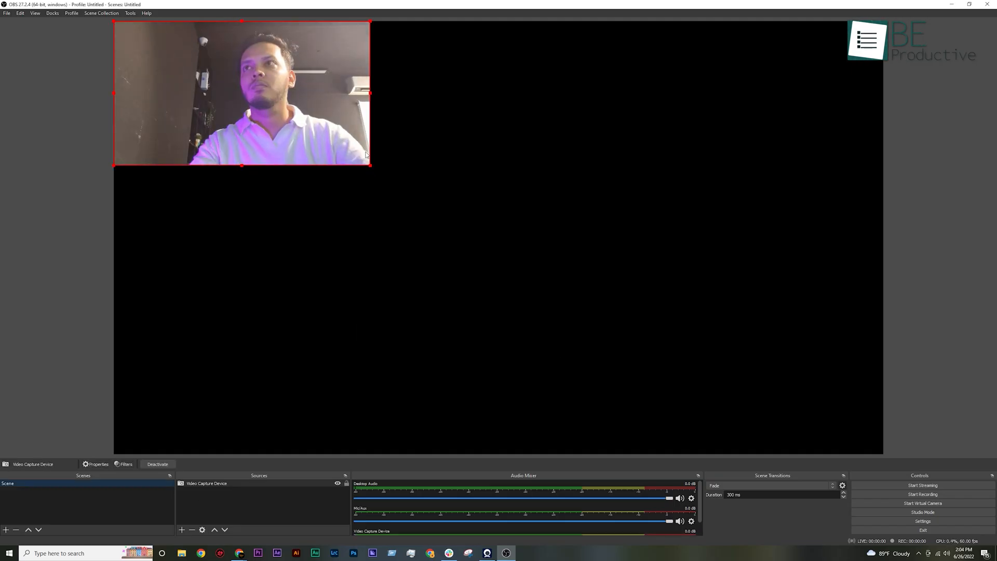
drag(242, 92, 747, 105)
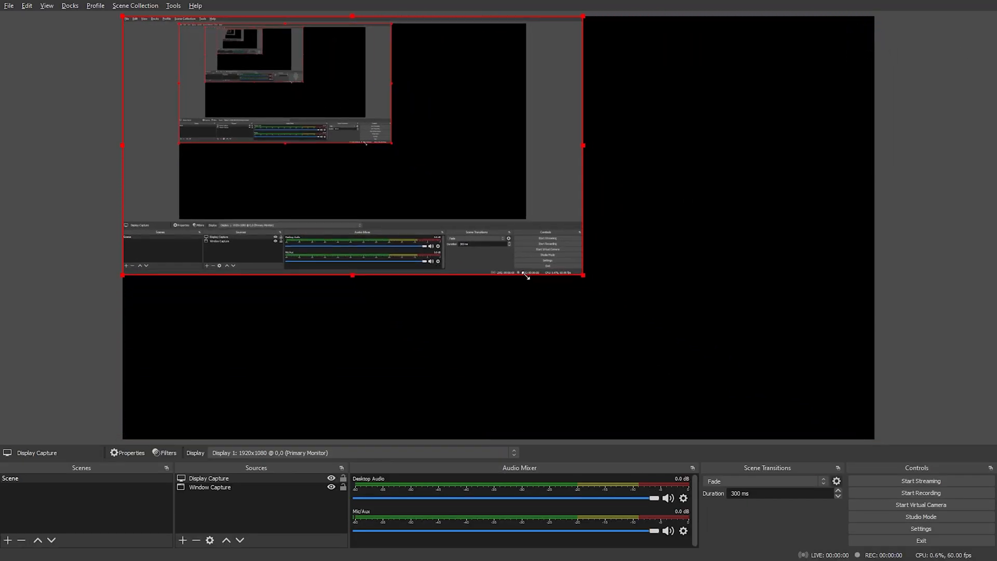
click(183, 540)
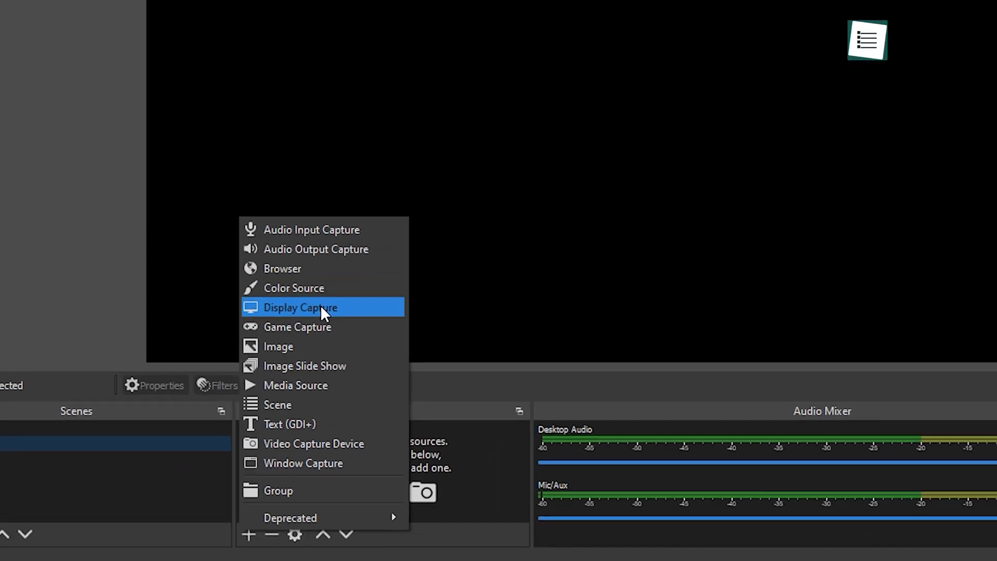
click(299, 307)
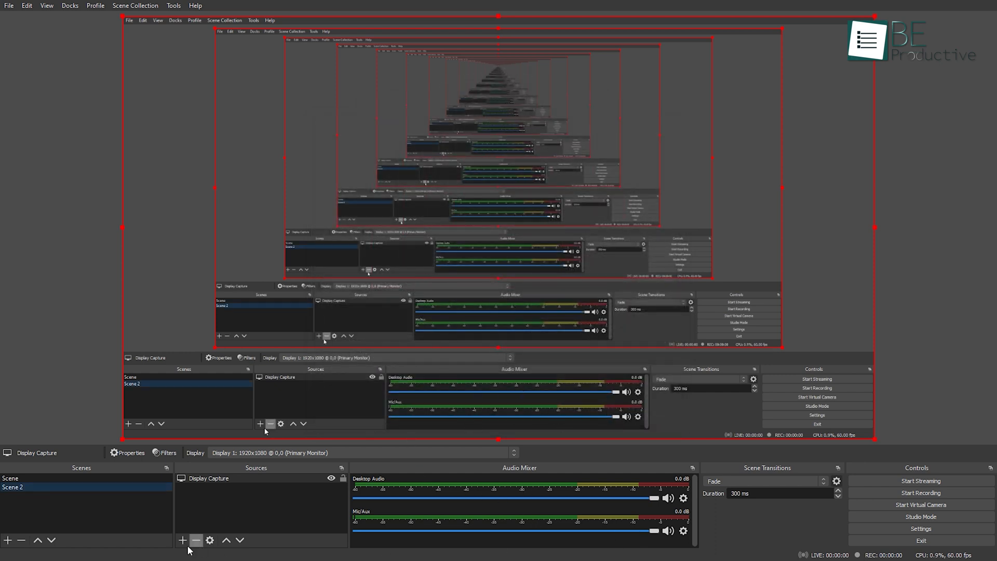
click(183, 540)
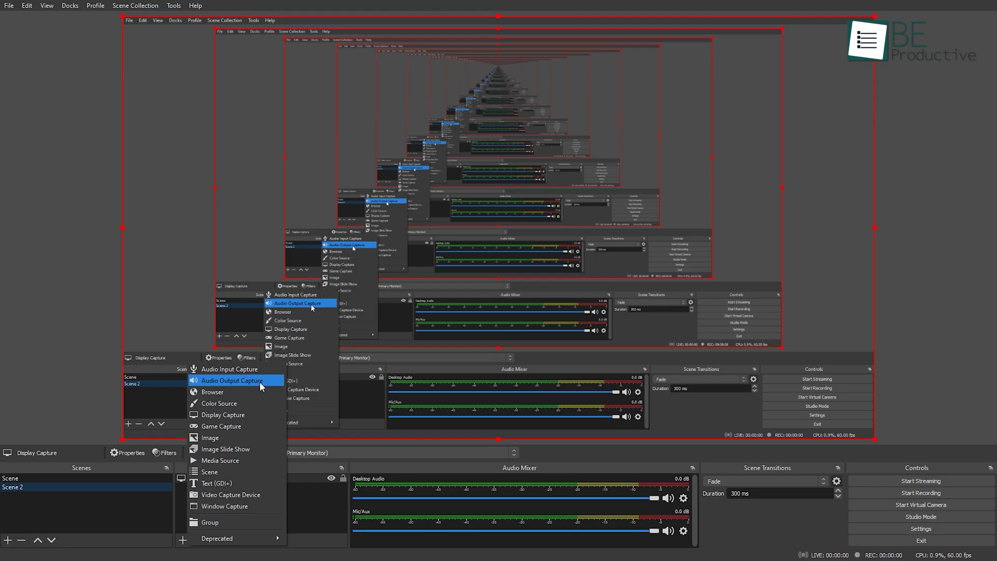